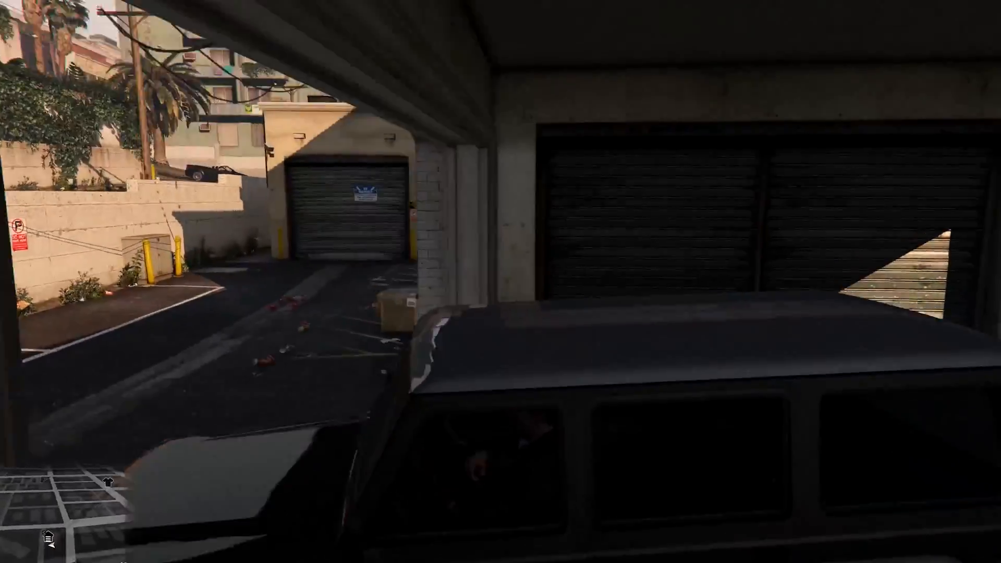
mouse_move(500, 282)
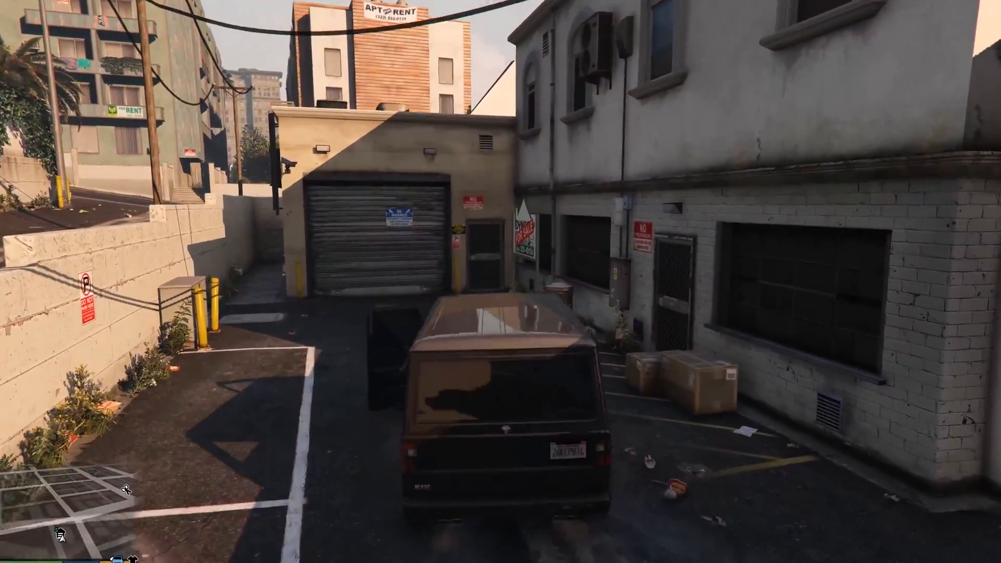